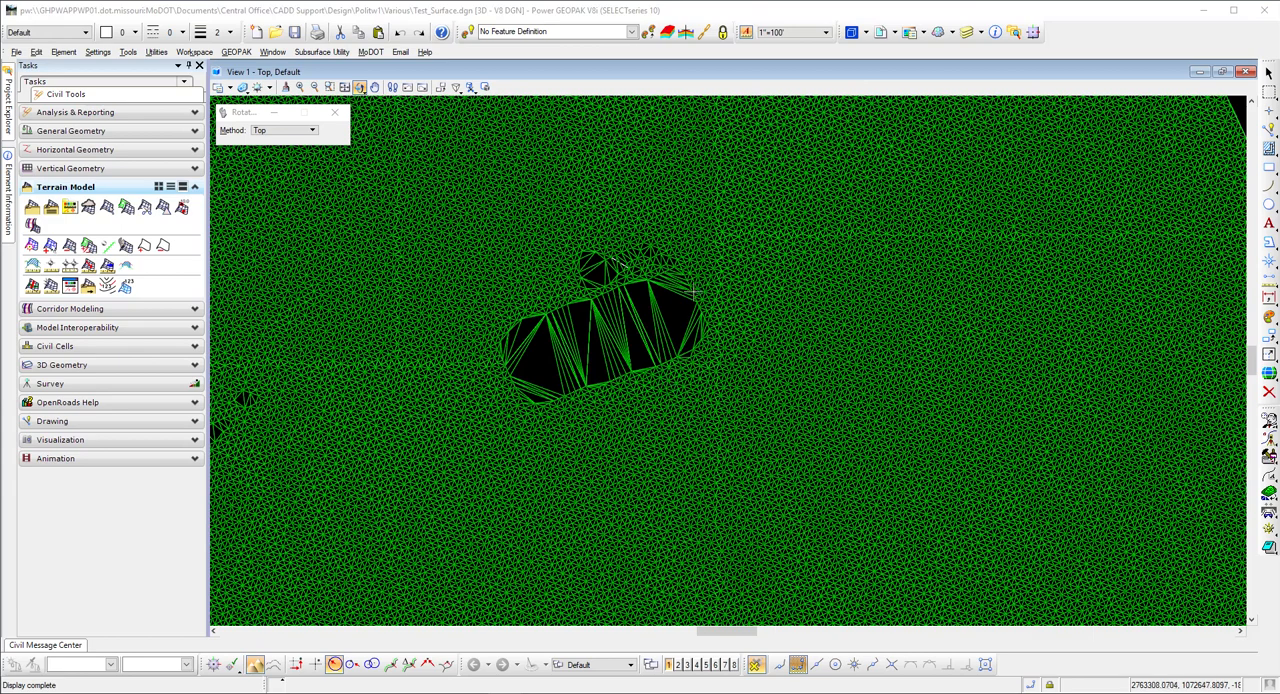
mouse_move(500, 304)
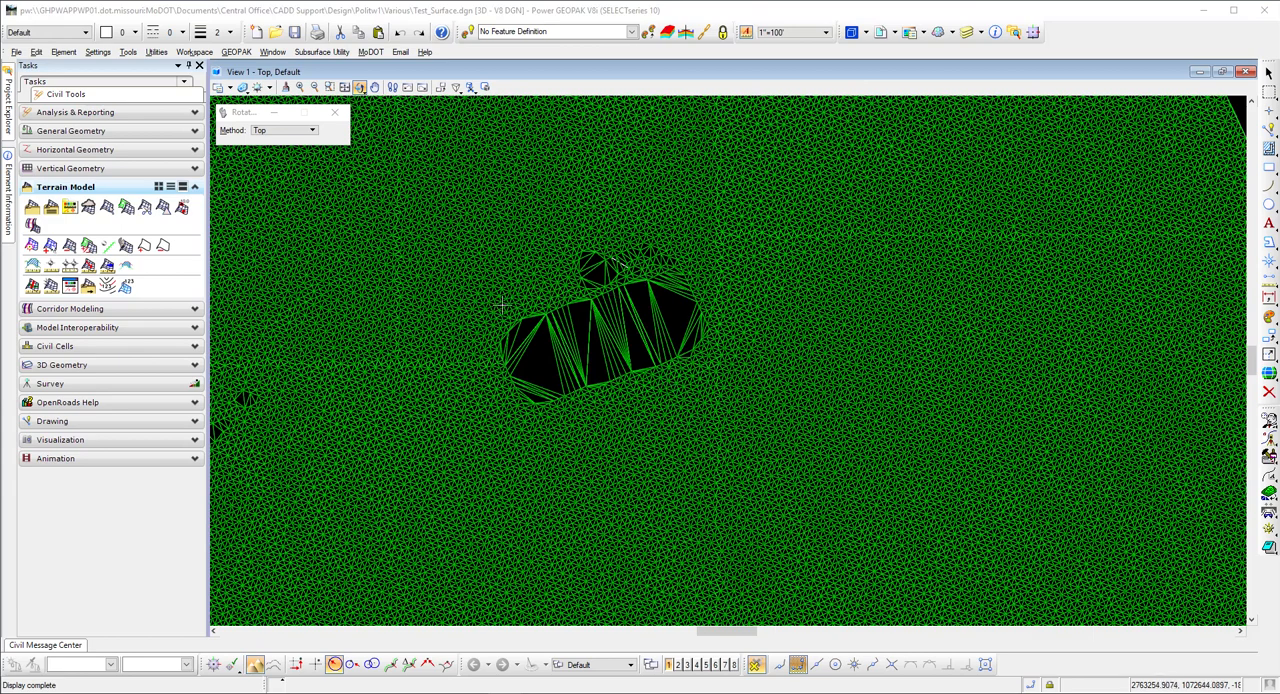
mouse_move(404, 176)
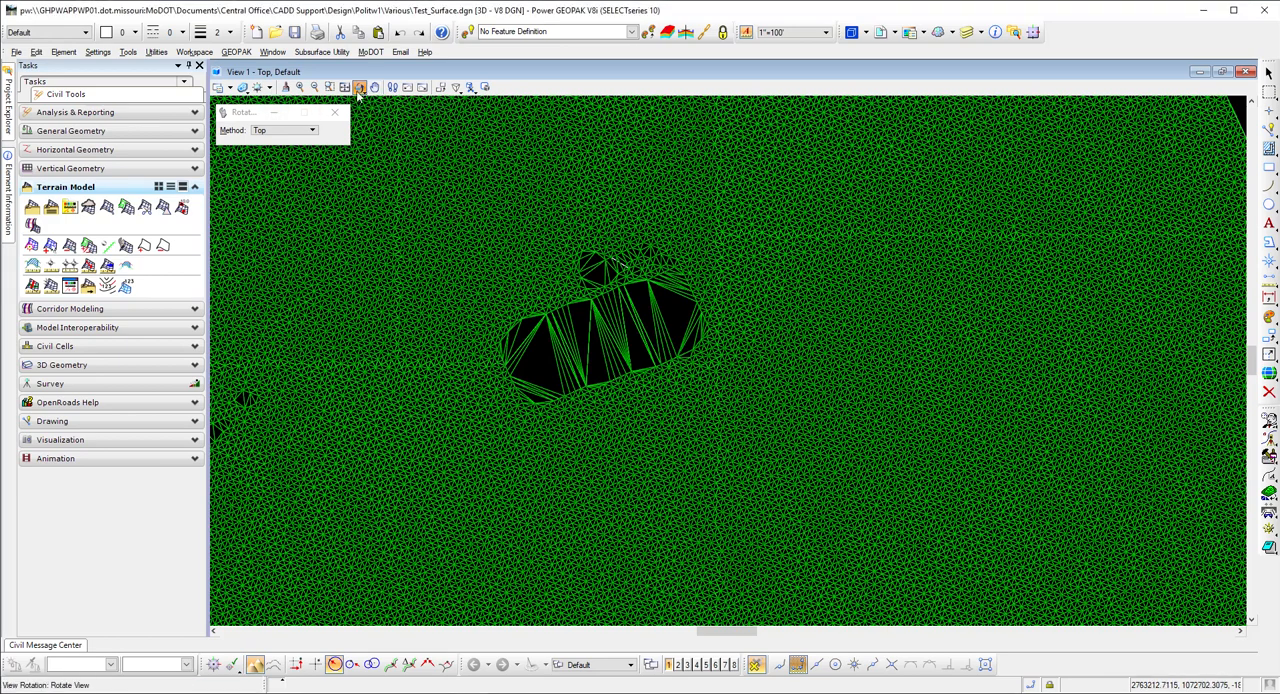
Rotate the view dynamically to see the void's spikes in perspective, then return to top view.
left_click(312, 130)
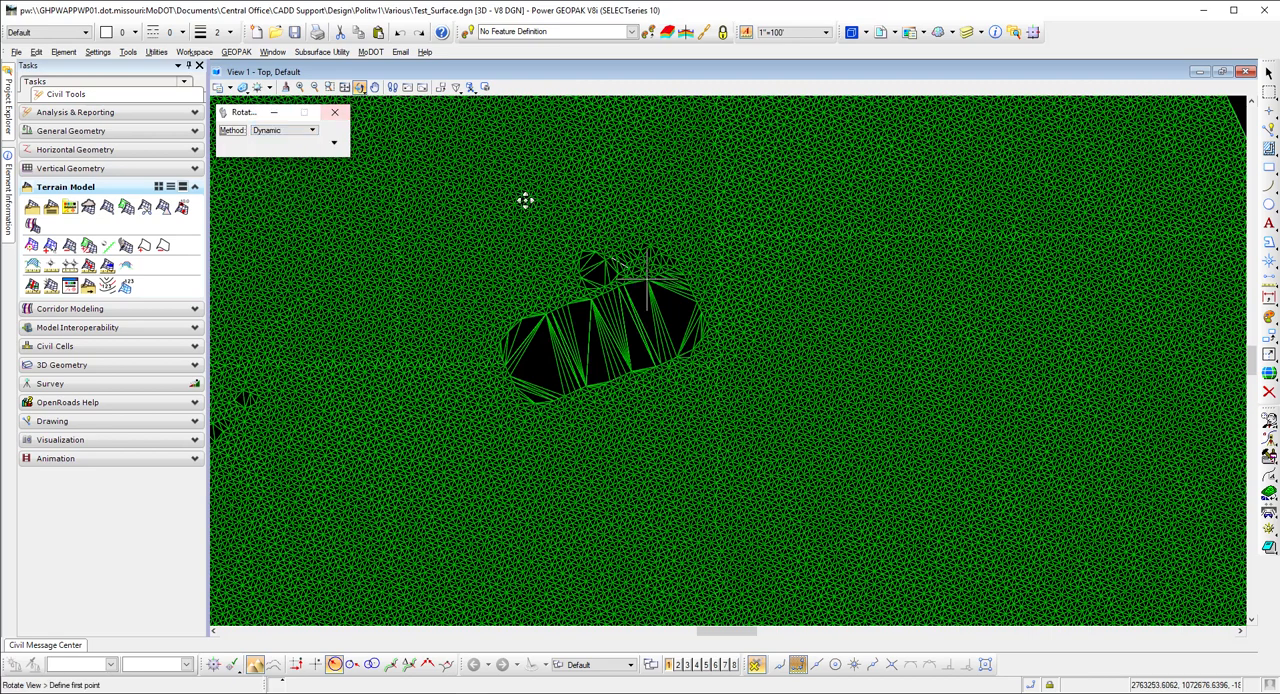
mouse_move(700, 308)
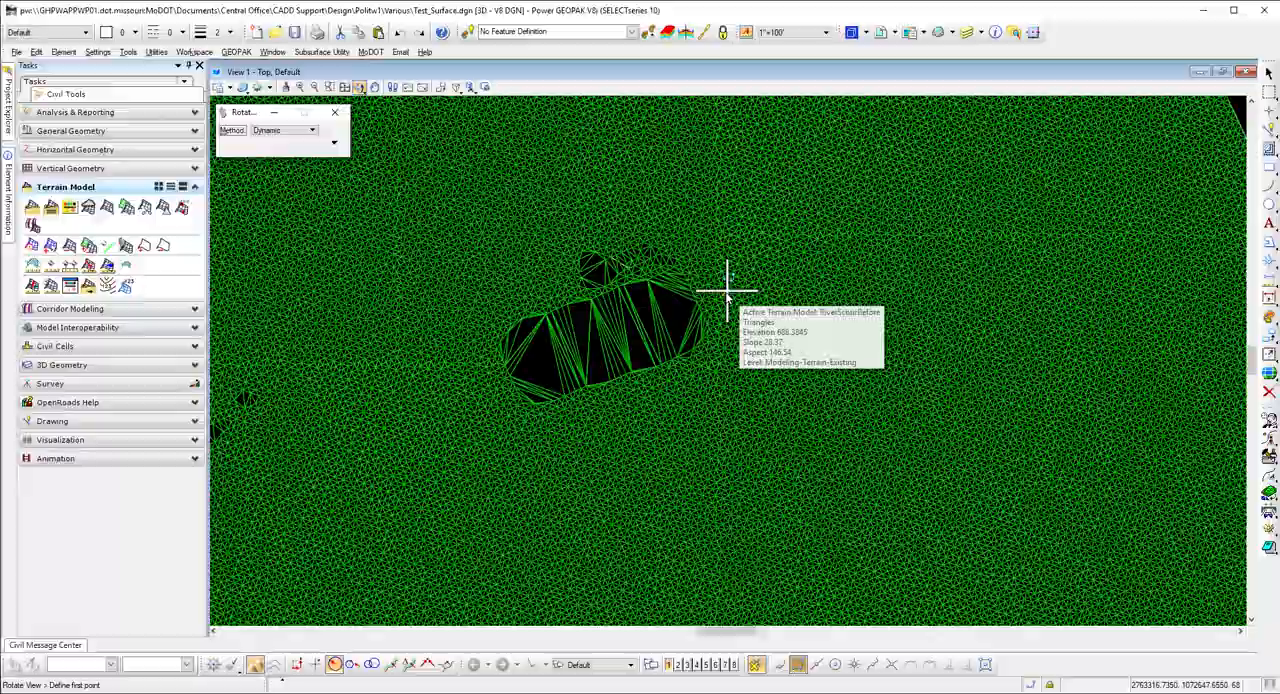
left_click_drag(724, 290, 576, 204)
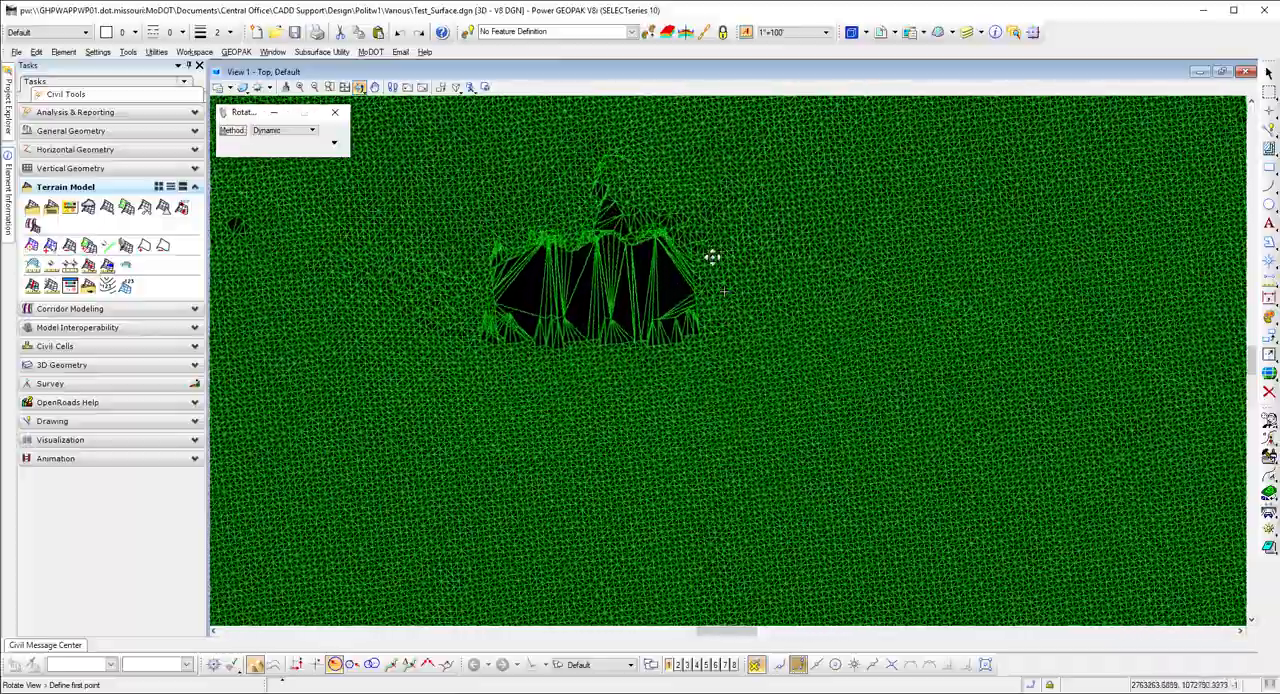
left_click(334, 142)
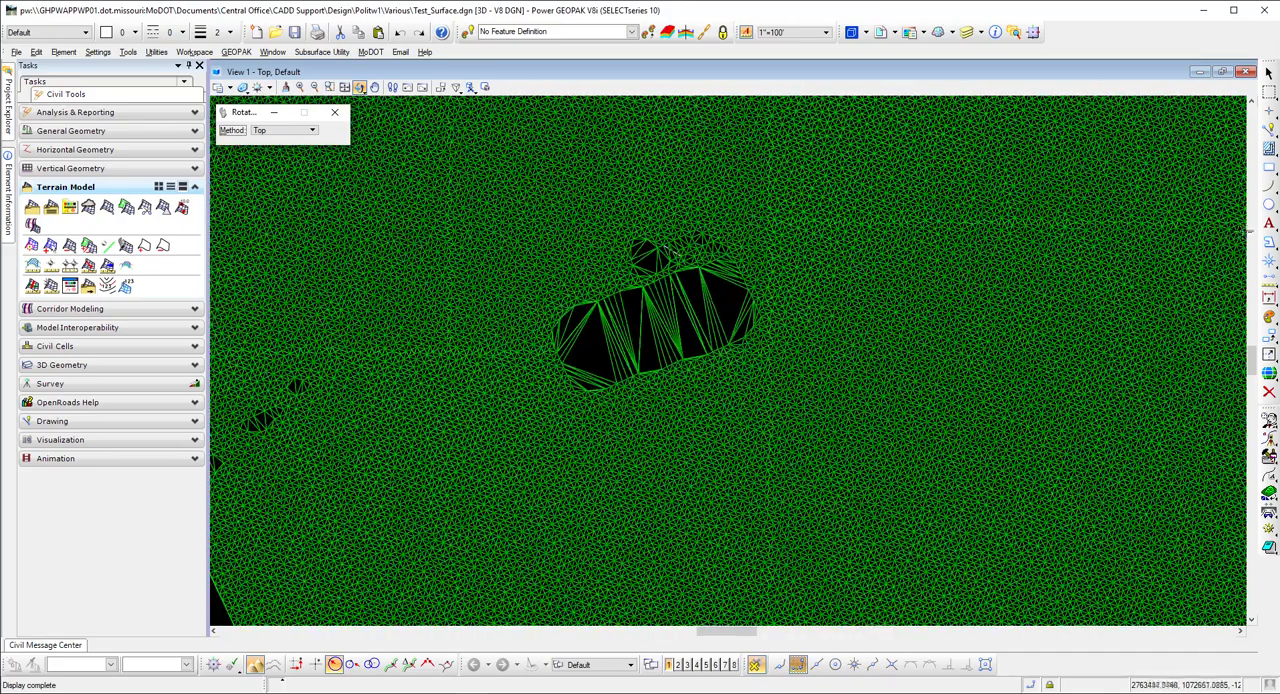
mouse_move(1270, 240)
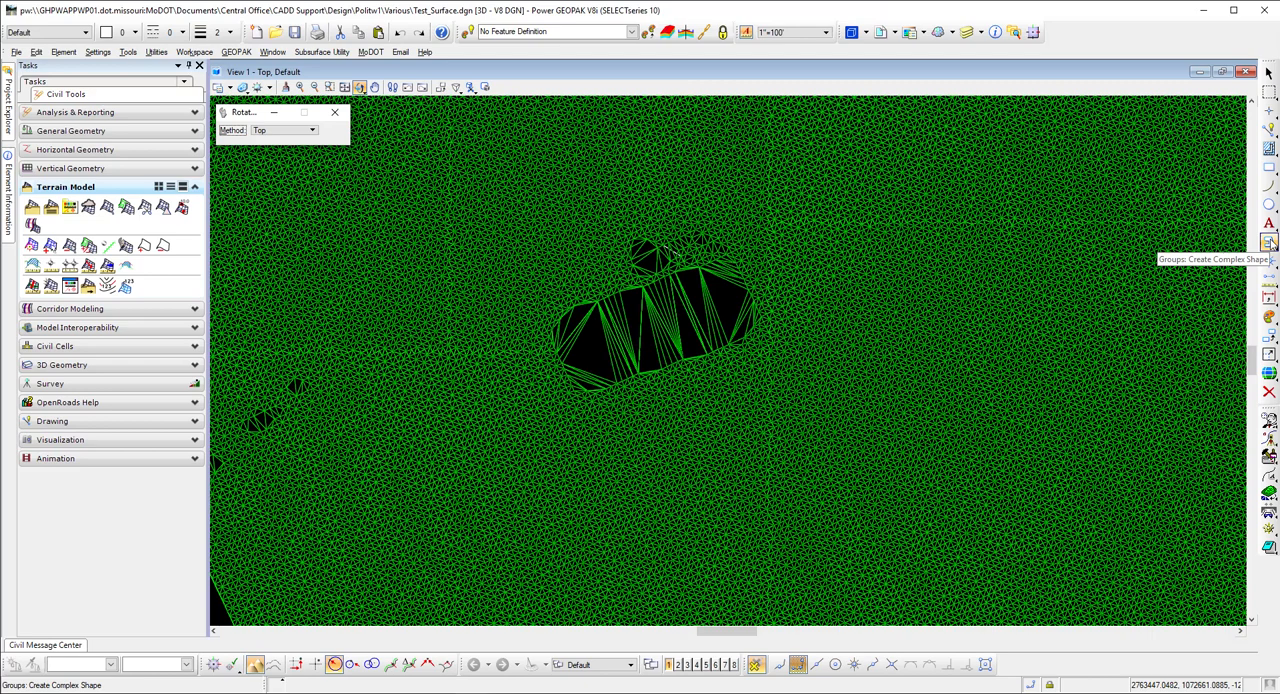
mouse_move(1270, 132)
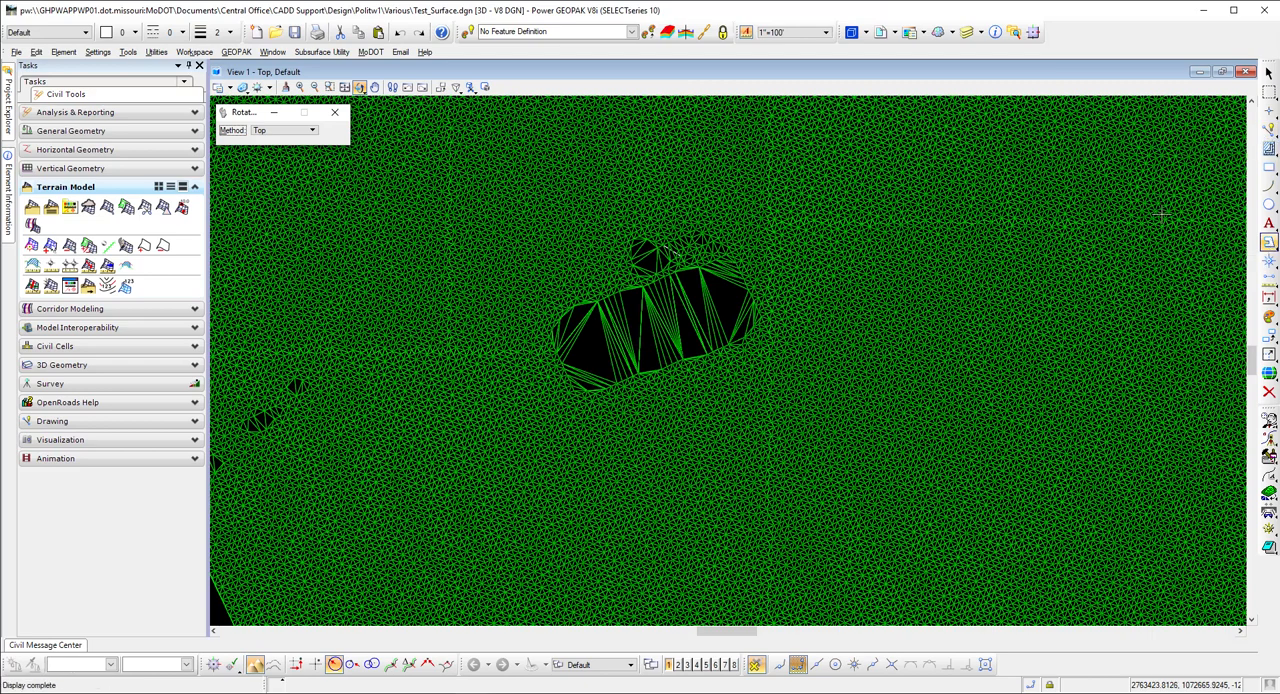
mouse_move(518, 338)
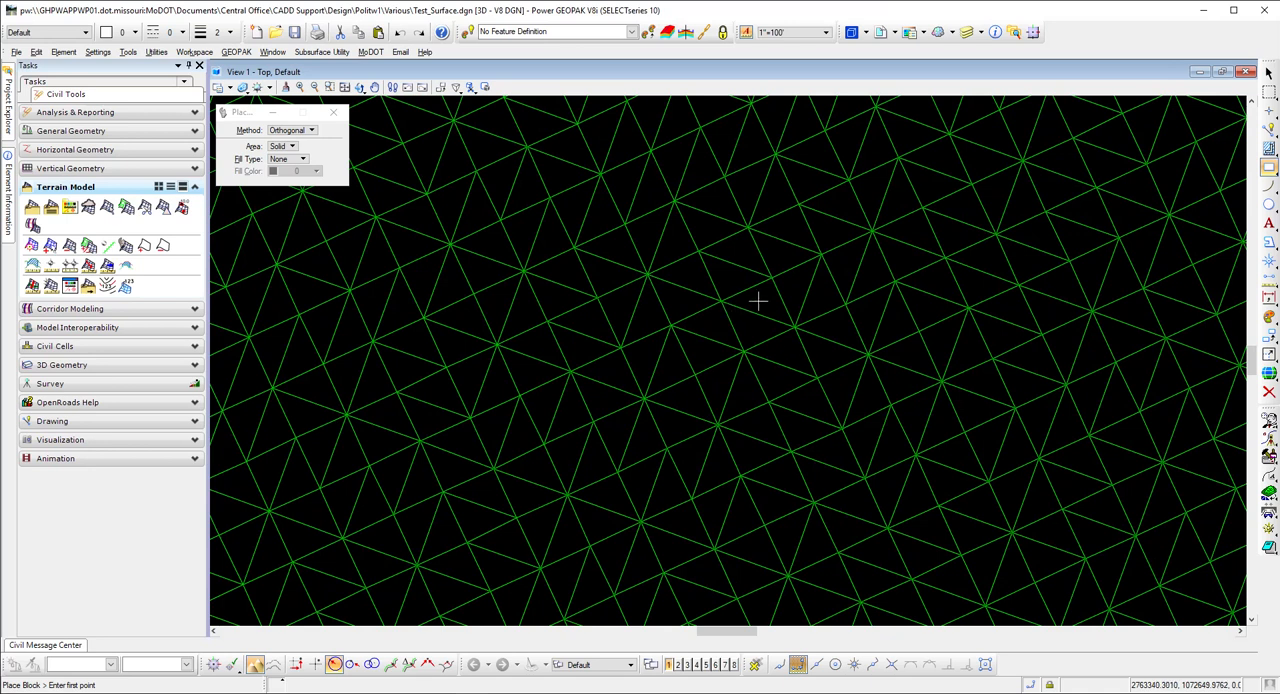
Place an orthogonal block on the terrain triangles to the right of the existing void.
left_click(760, 304)
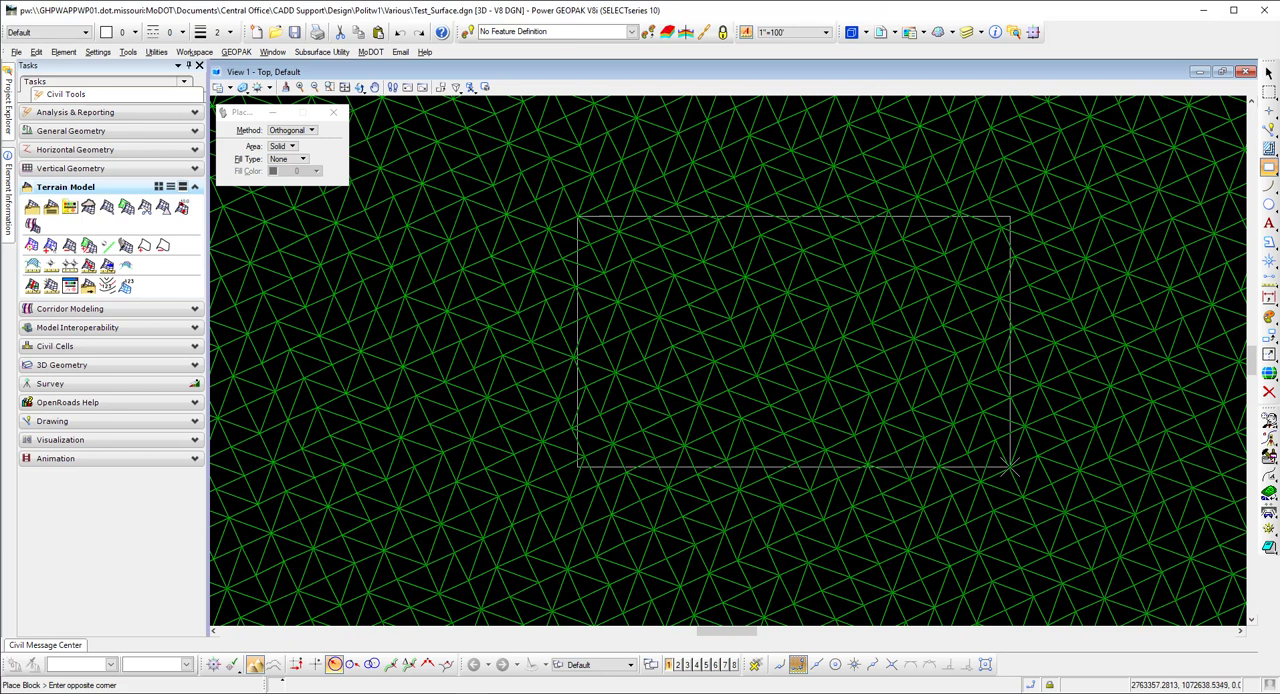
left_click(1008, 468)
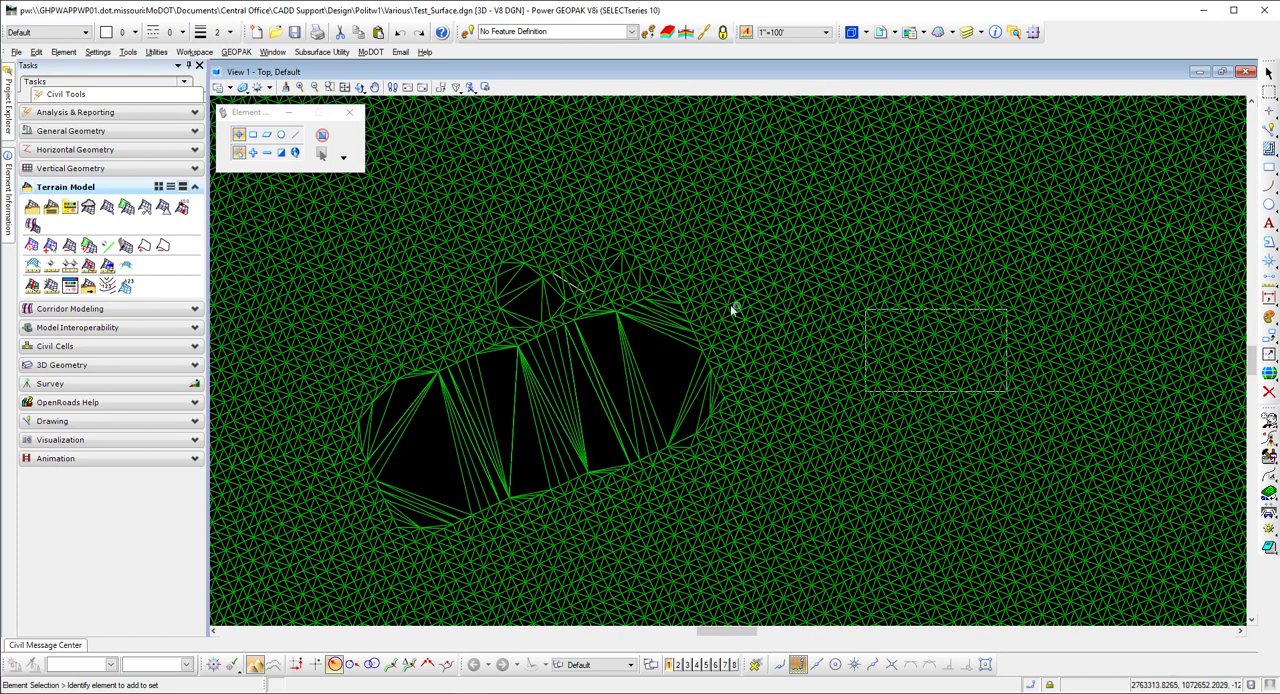
mouse_move(224, 218)
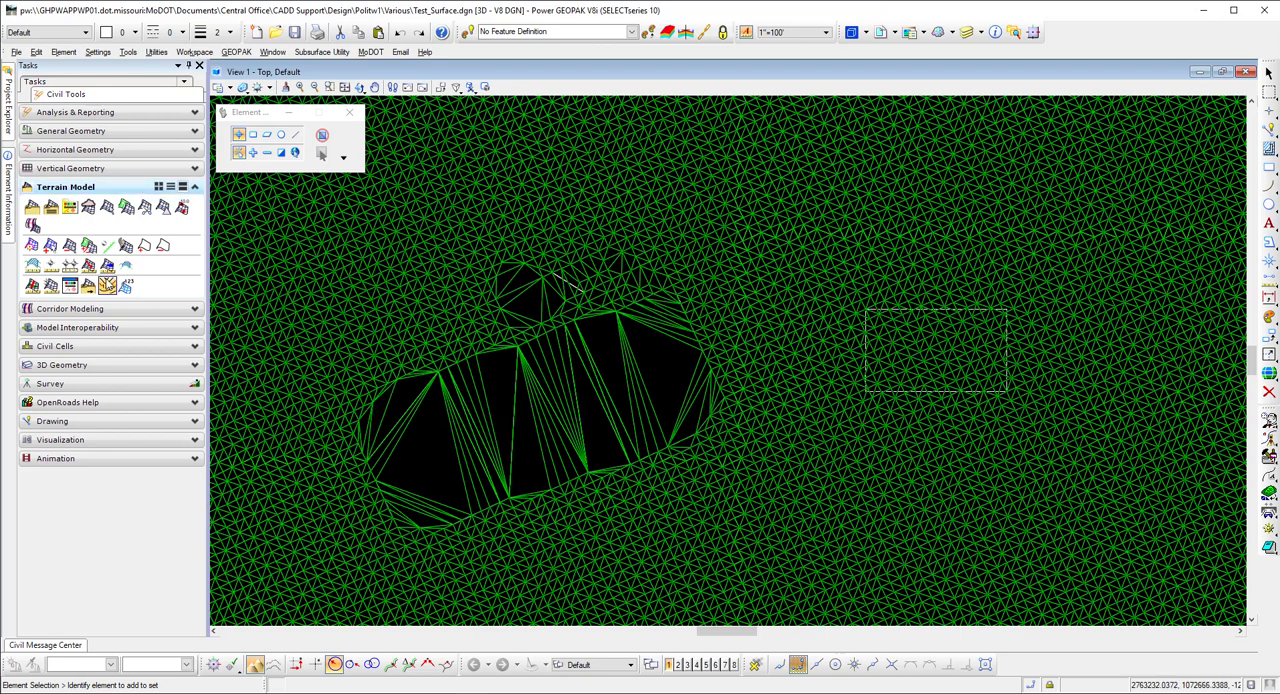
mouse_move(50, 288)
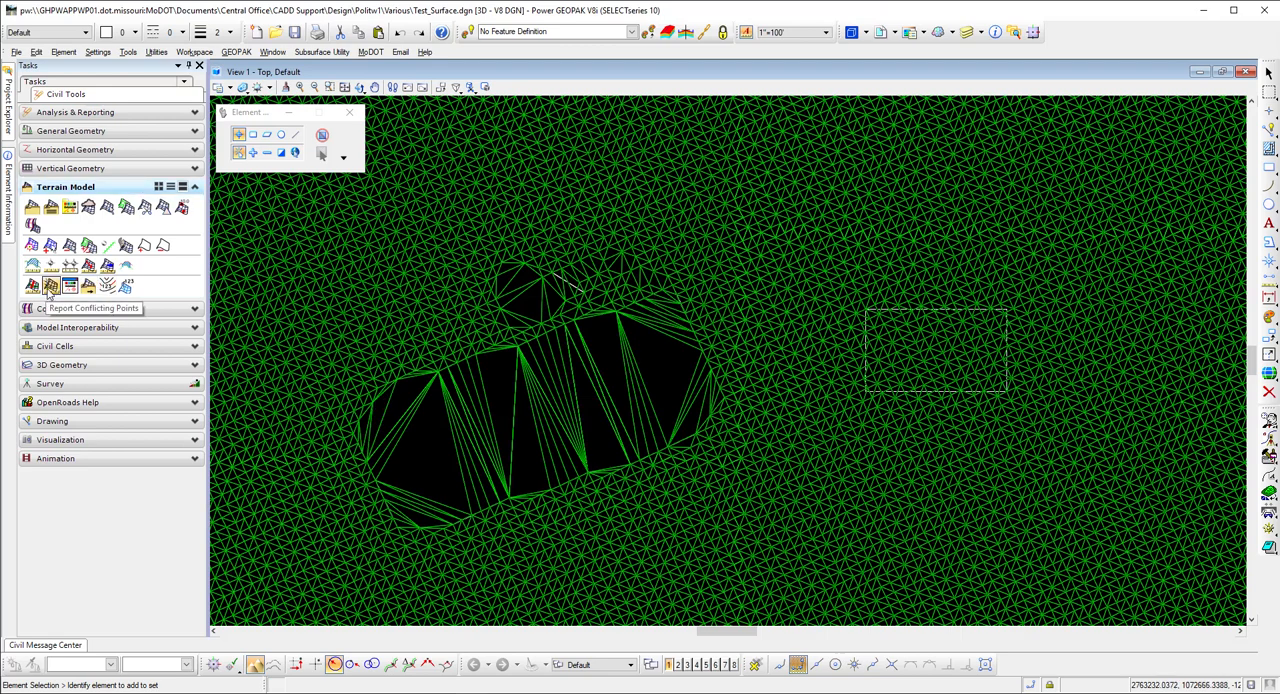
mouse_move(68, 230)
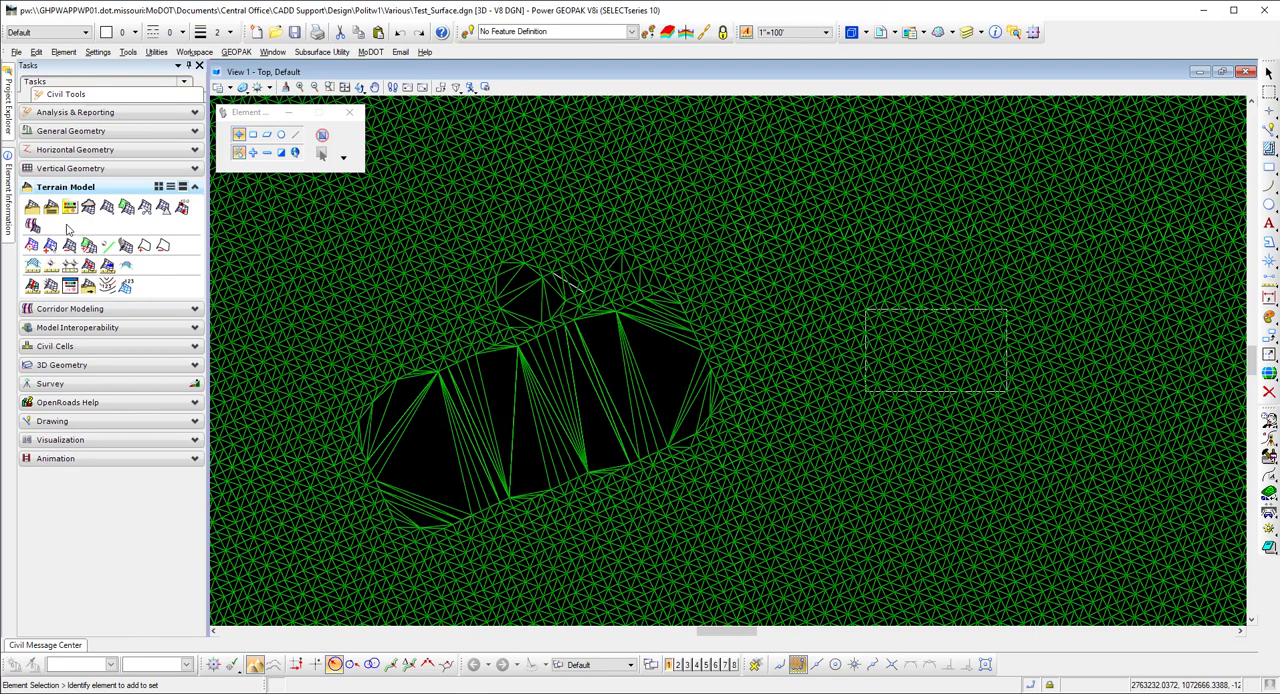
Add the irregular complex shape to the terrain model as a Drape Void feature.
left_click(70, 264)
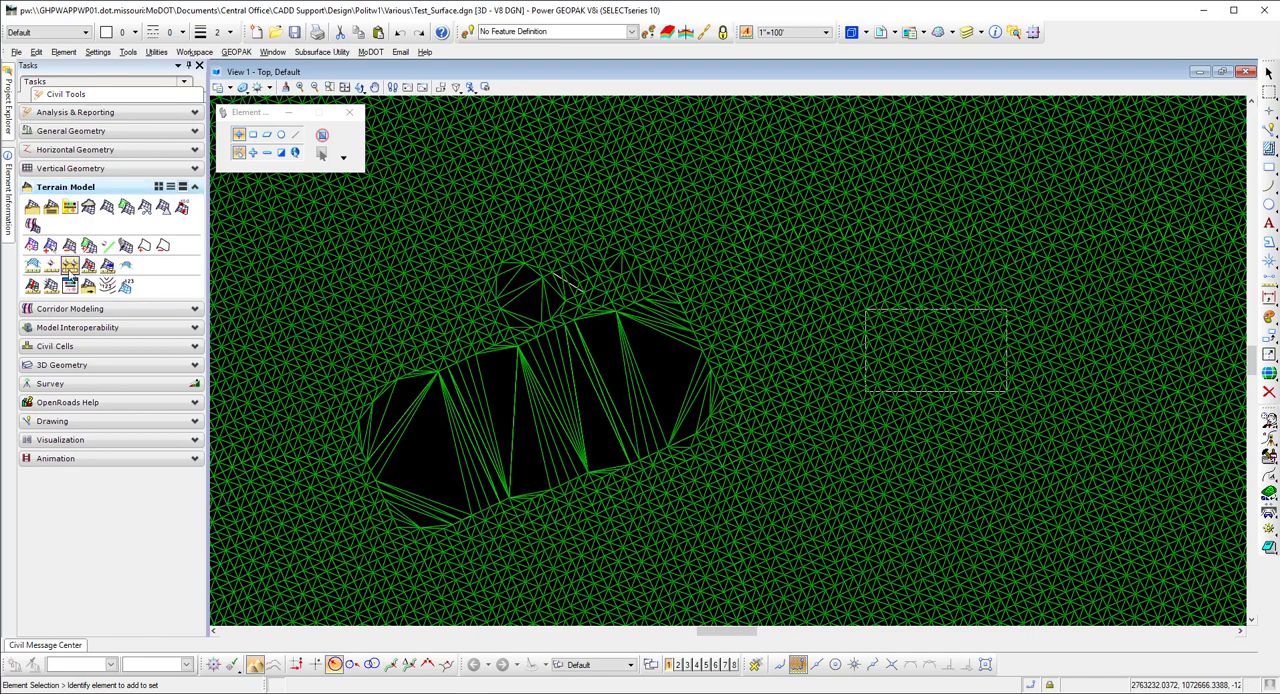
mouse_move(88, 264)
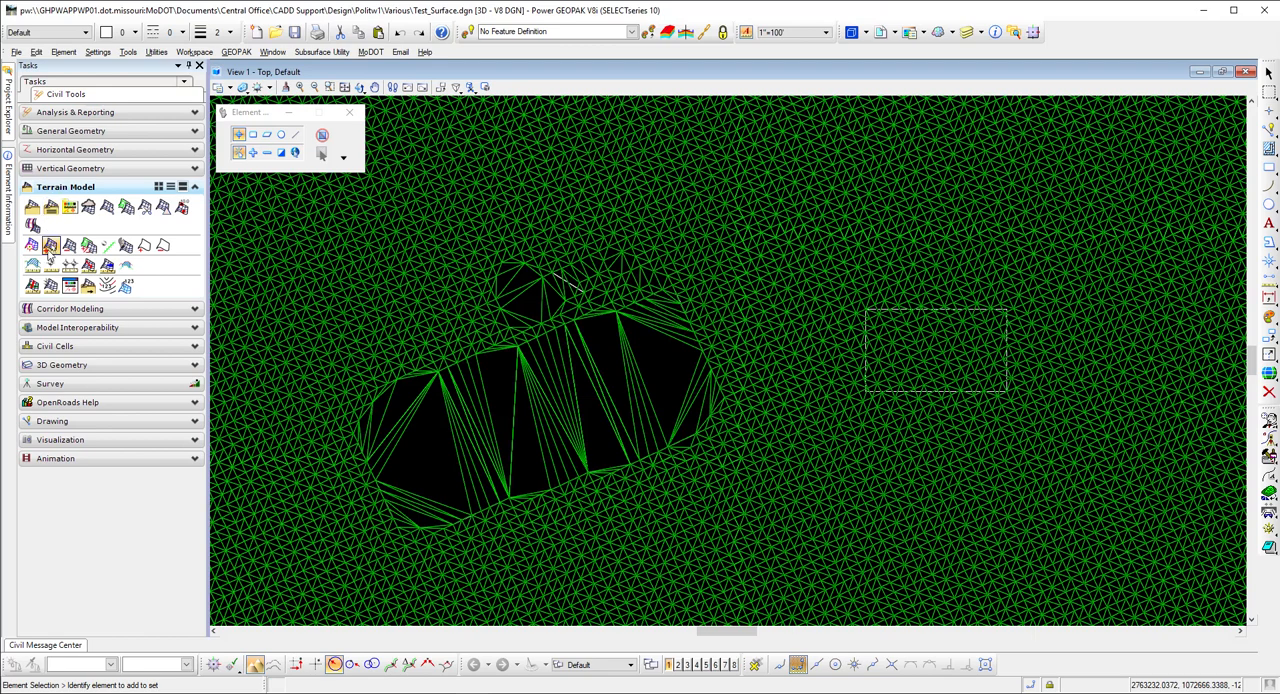
mouse_move(32, 244)
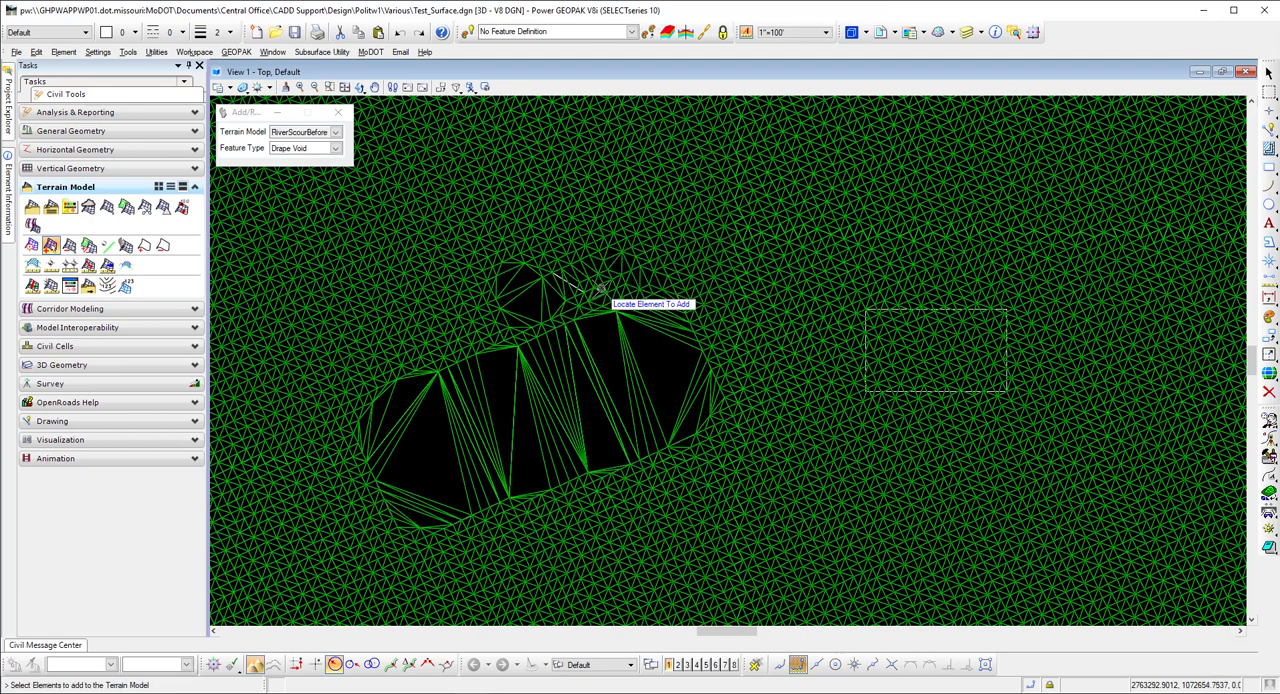
mouse_move(896, 310)
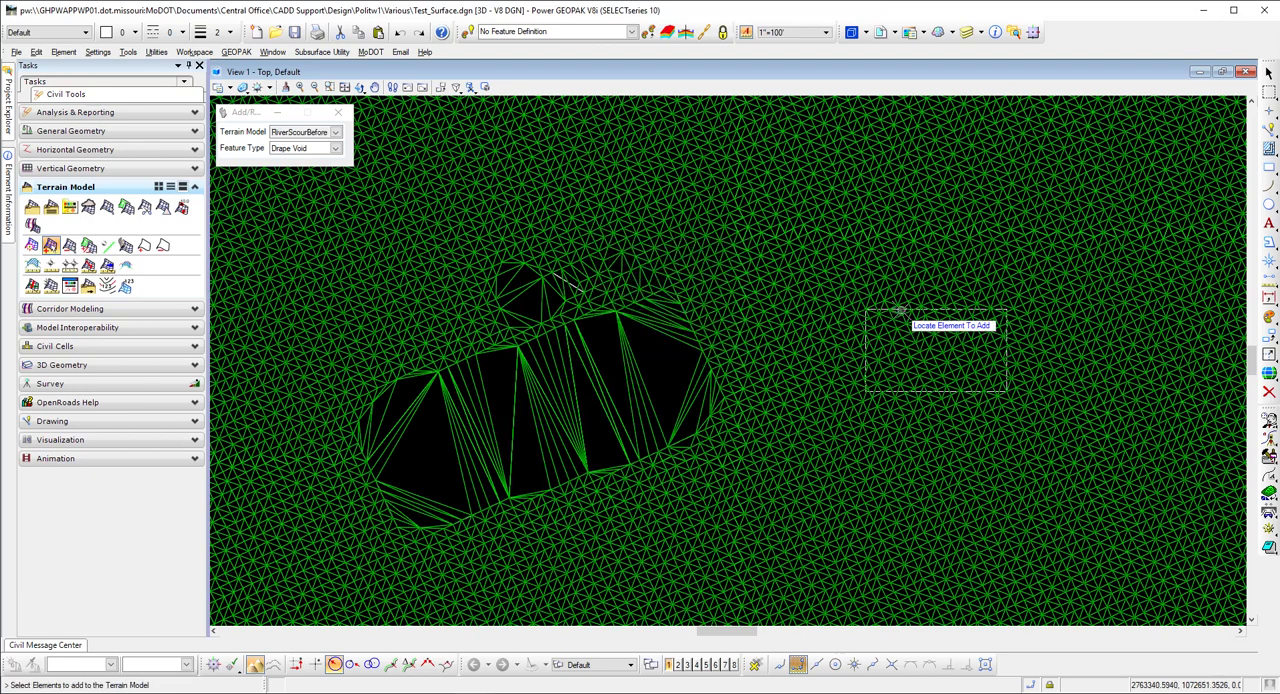
mouse_move(660, 294)
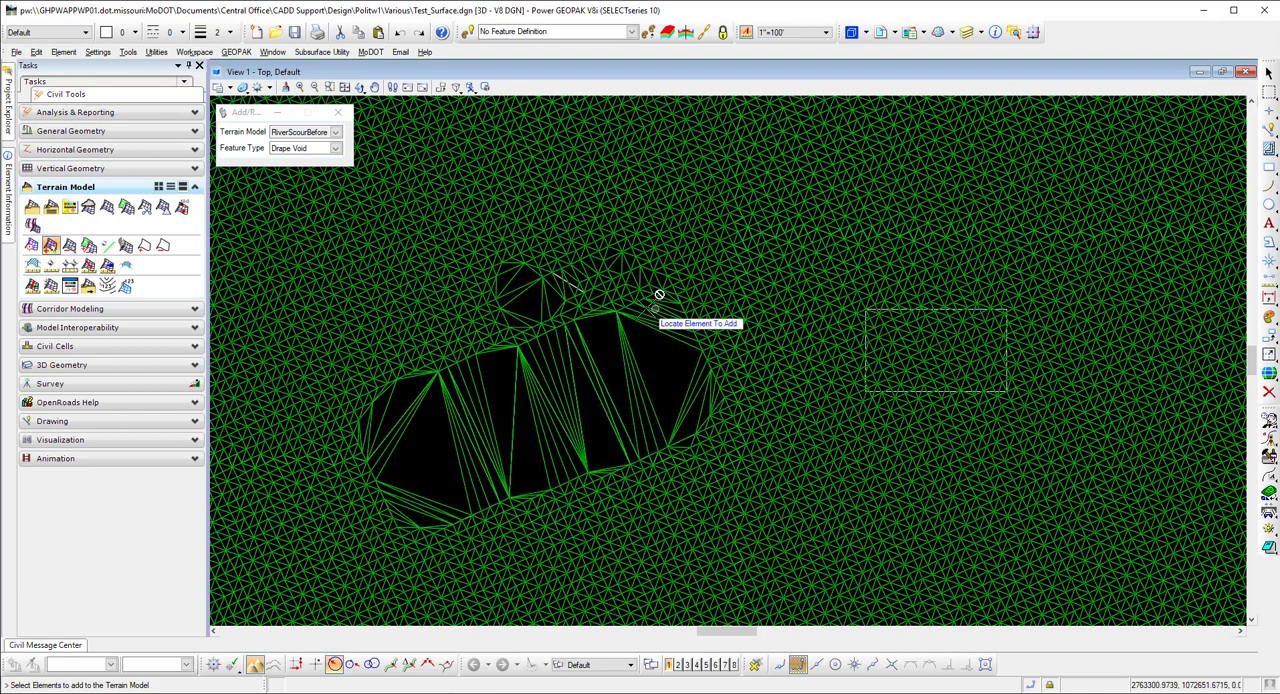
left_click(660, 294)
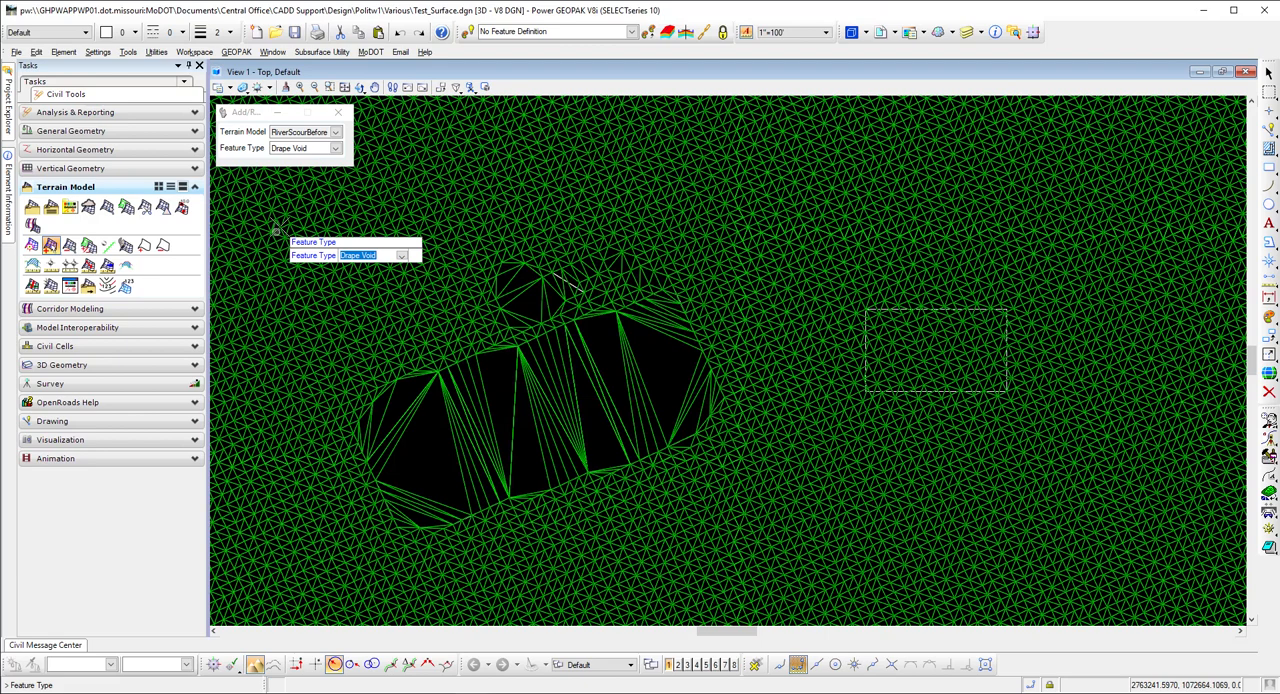
left_click(336, 148)
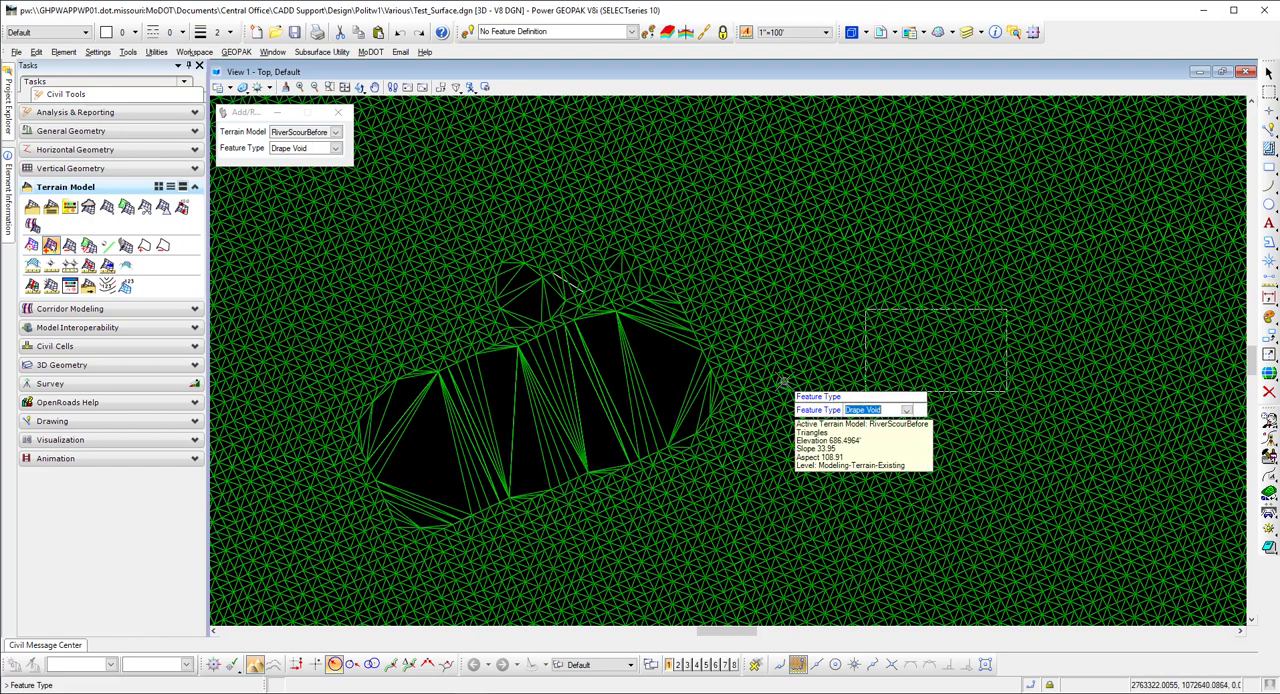
mouse_move(780, 244)
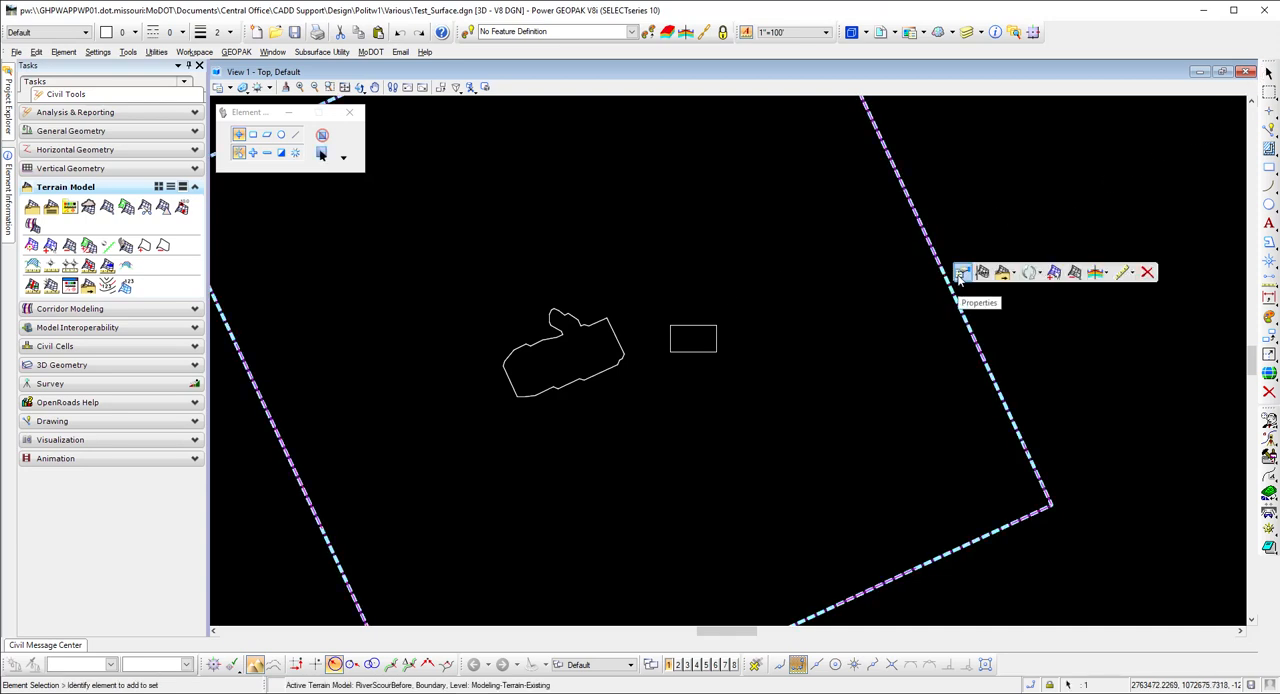
Turn the terrain triangle display back on so both voids appear cut out.
left_click(960, 272)
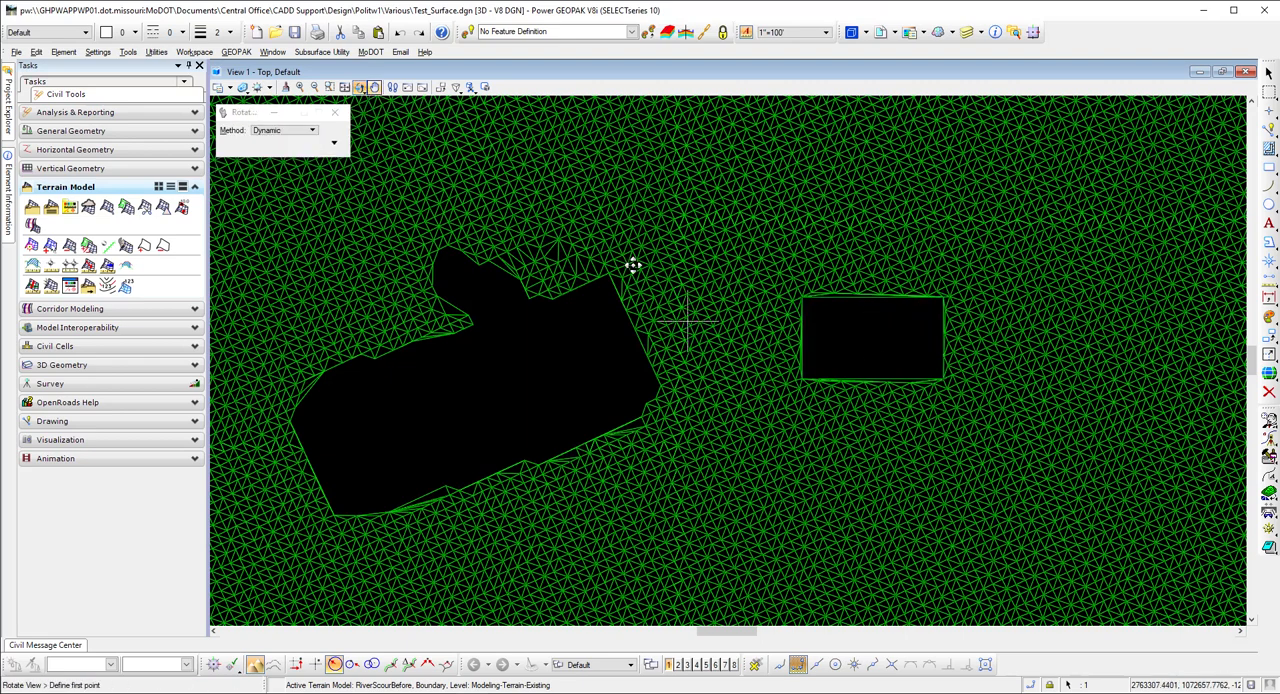
mouse_move(770, 330)
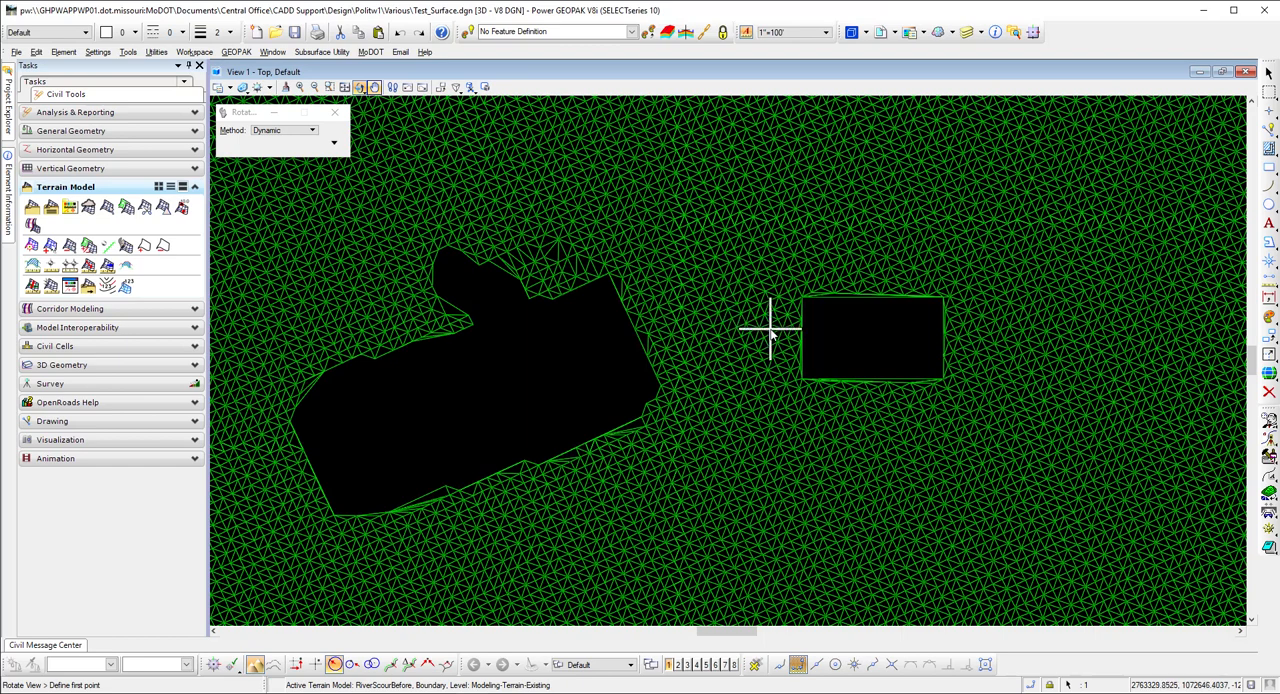
mouse_move(770, 304)
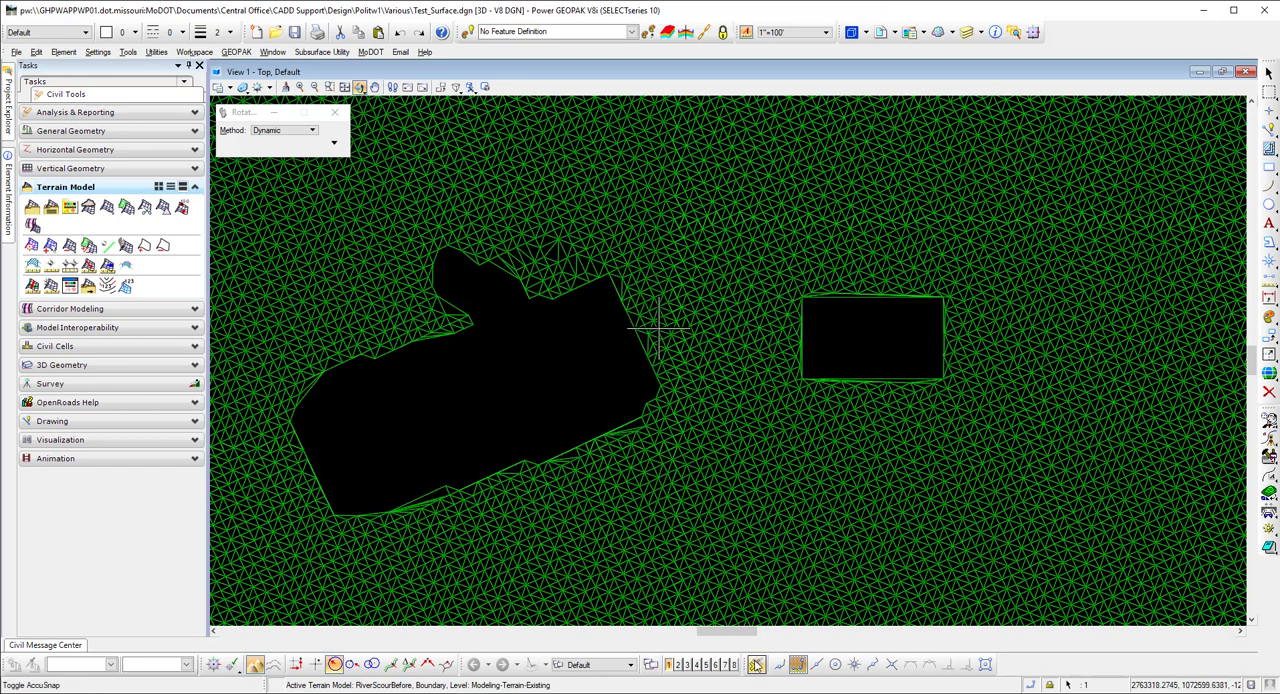
mouse_move(696, 330)
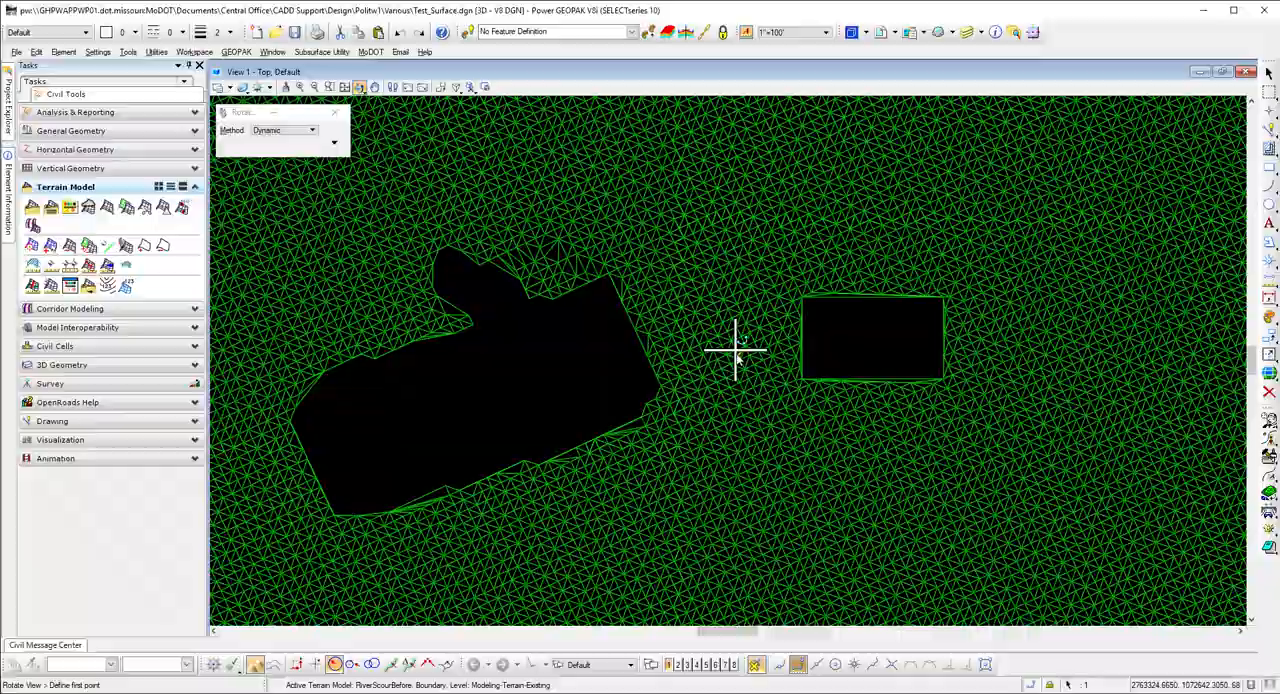
mouse_move(780, 316)
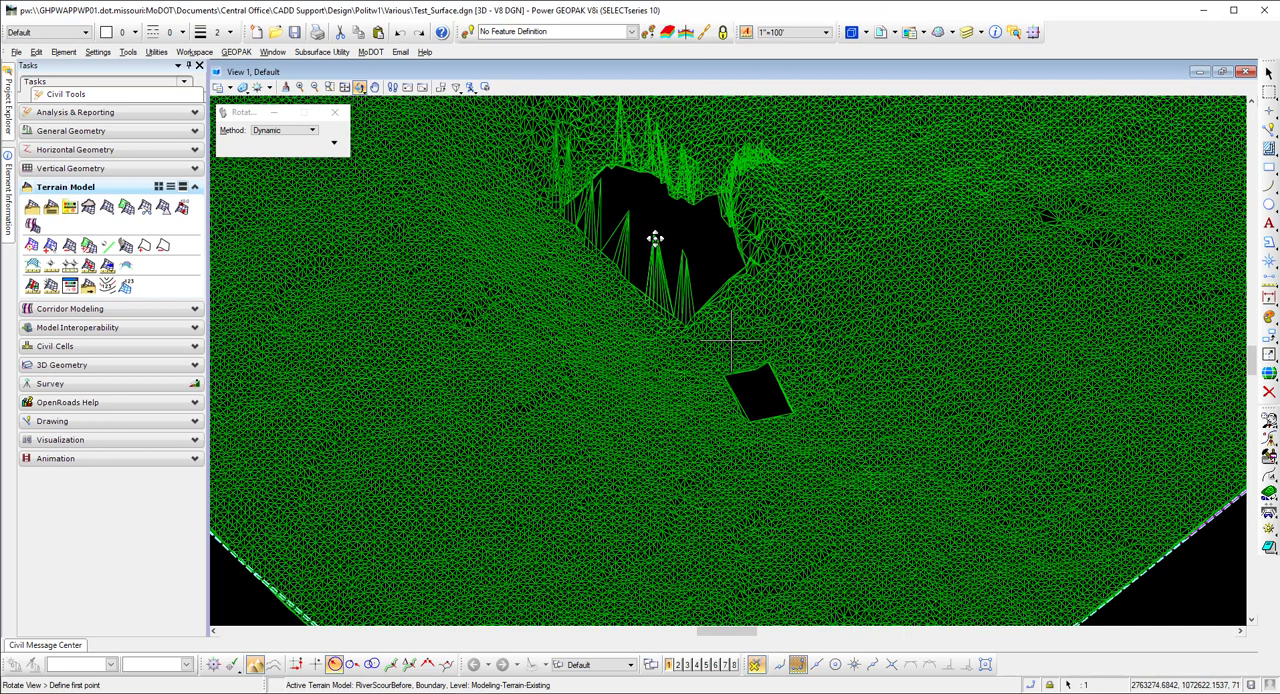
mouse_move(616, 274)
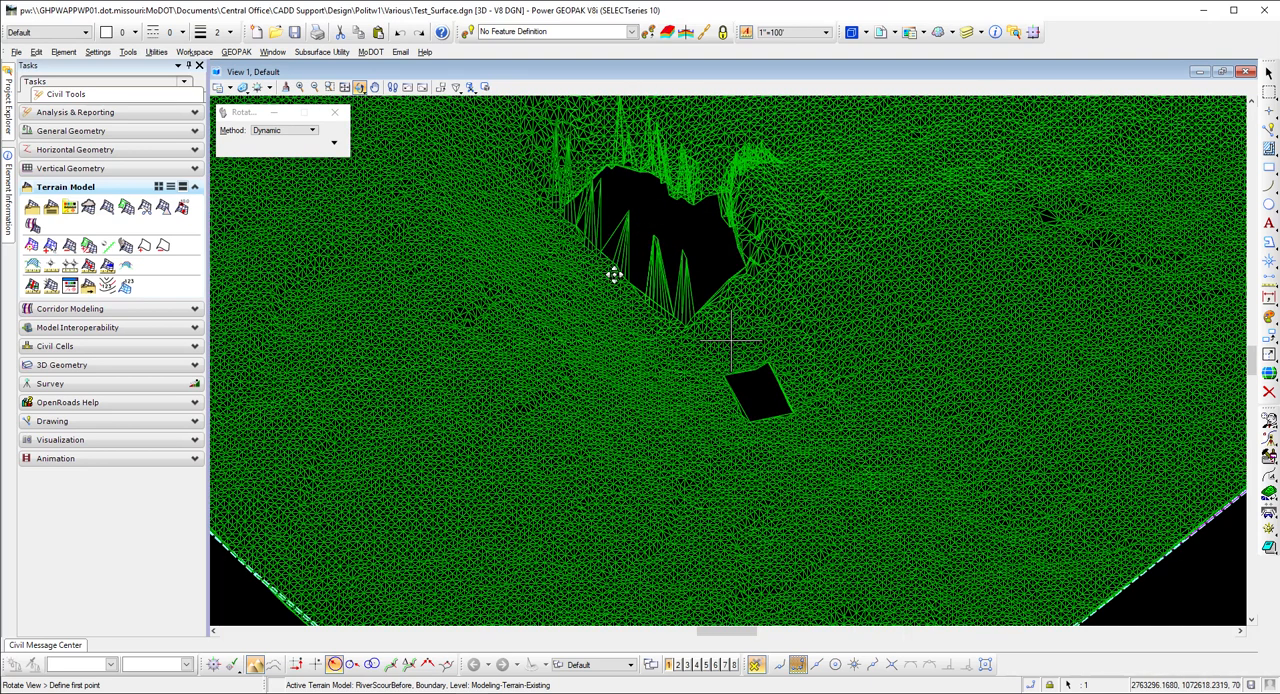